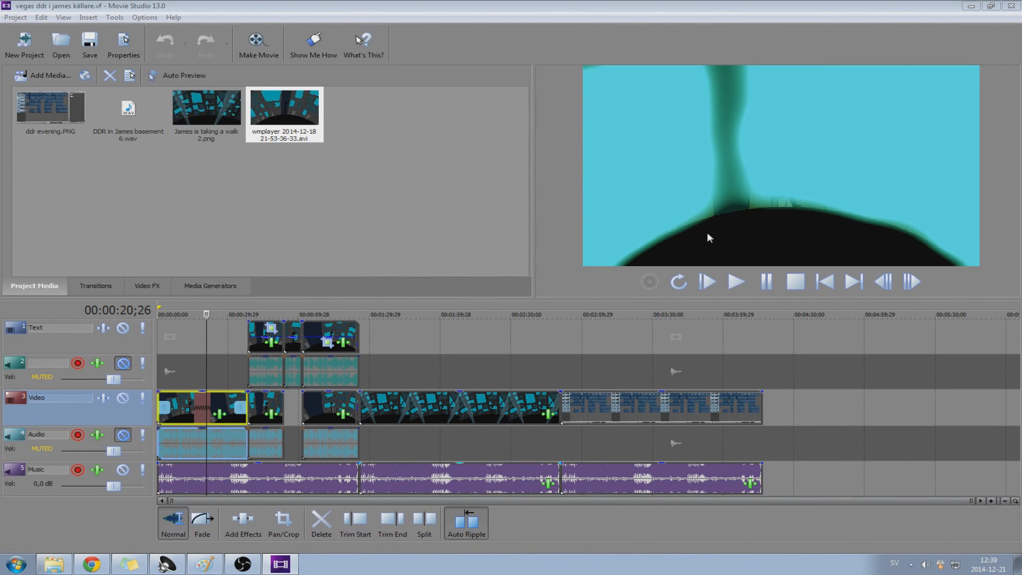
pyautogui.moveTo(510, 309)
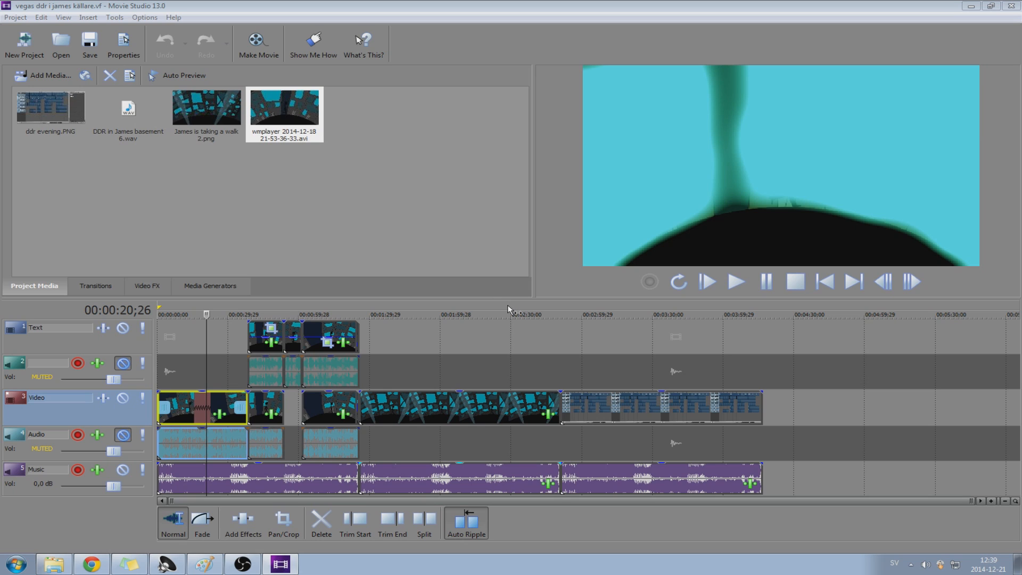
pyautogui.moveTo(504, 315)
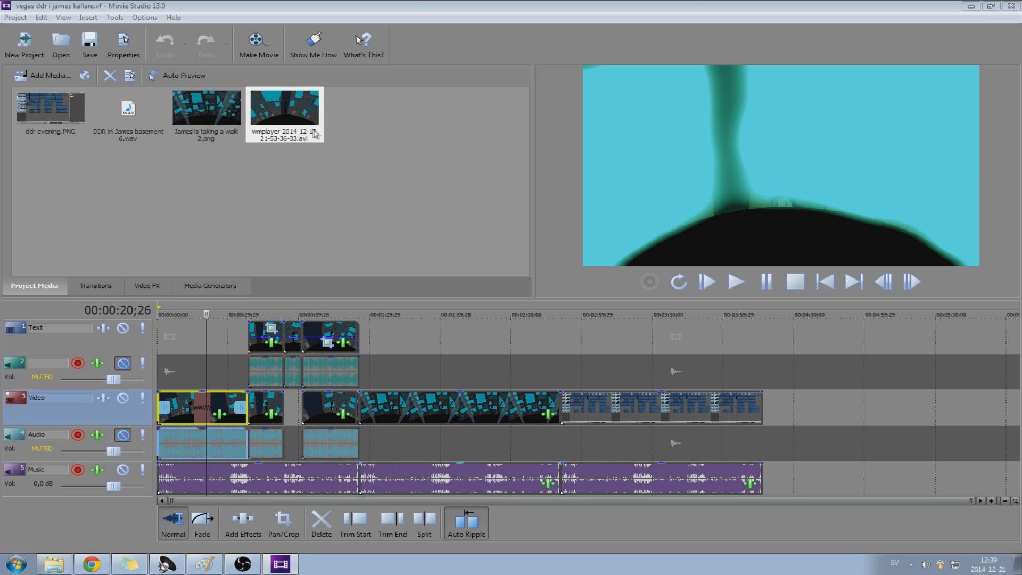
pyautogui.moveTo(308, 134)
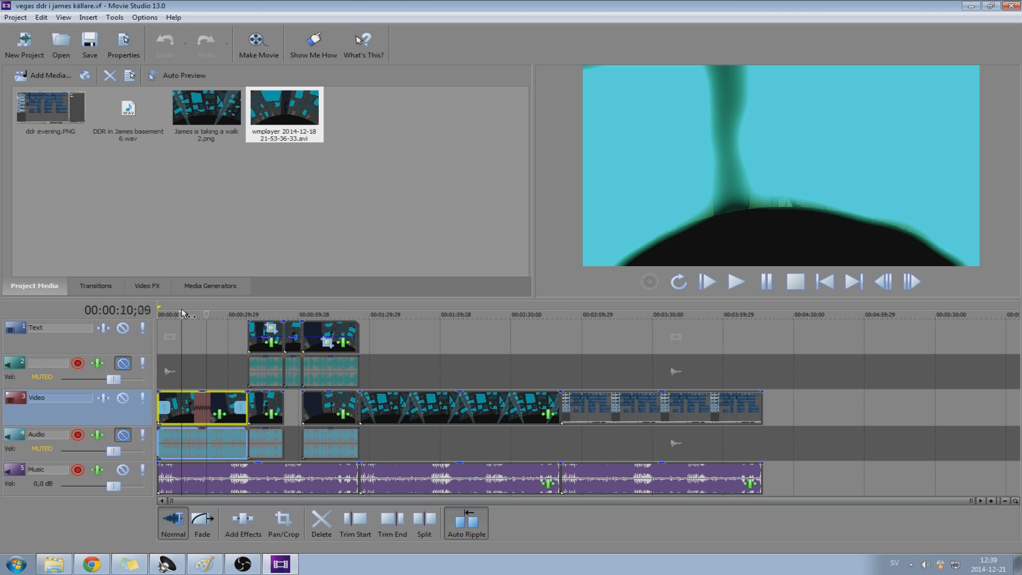
# Step: Play the existing project preview from near the start, then pause it
pyautogui.click(737, 283)
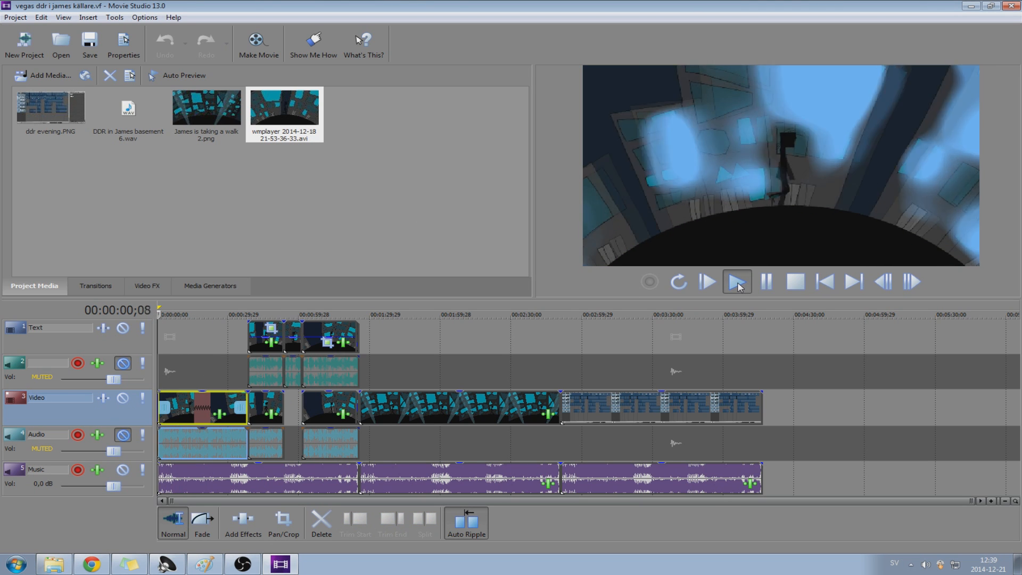
pyautogui.click(737, 282)
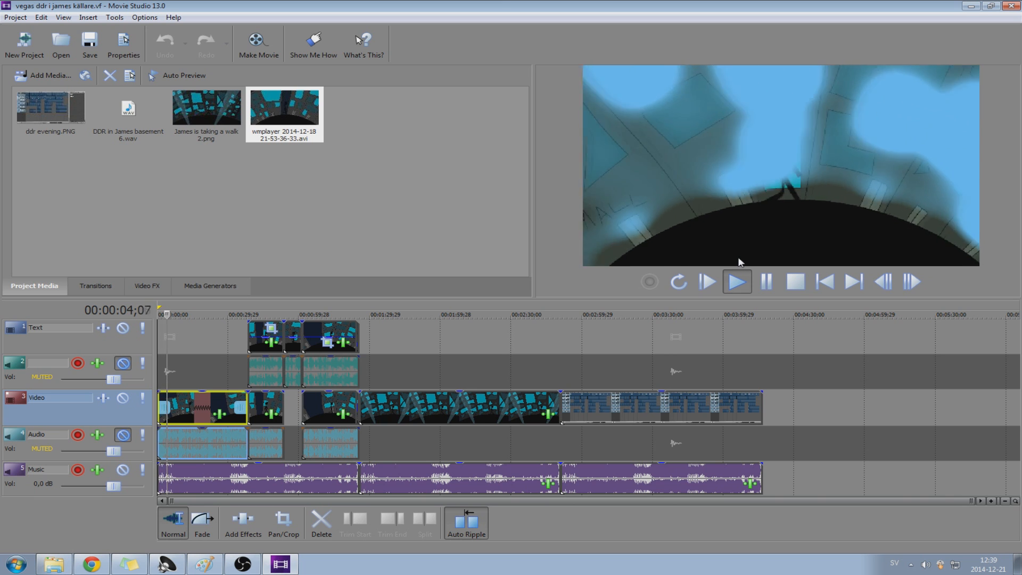
pyautogui.click(737, 282)
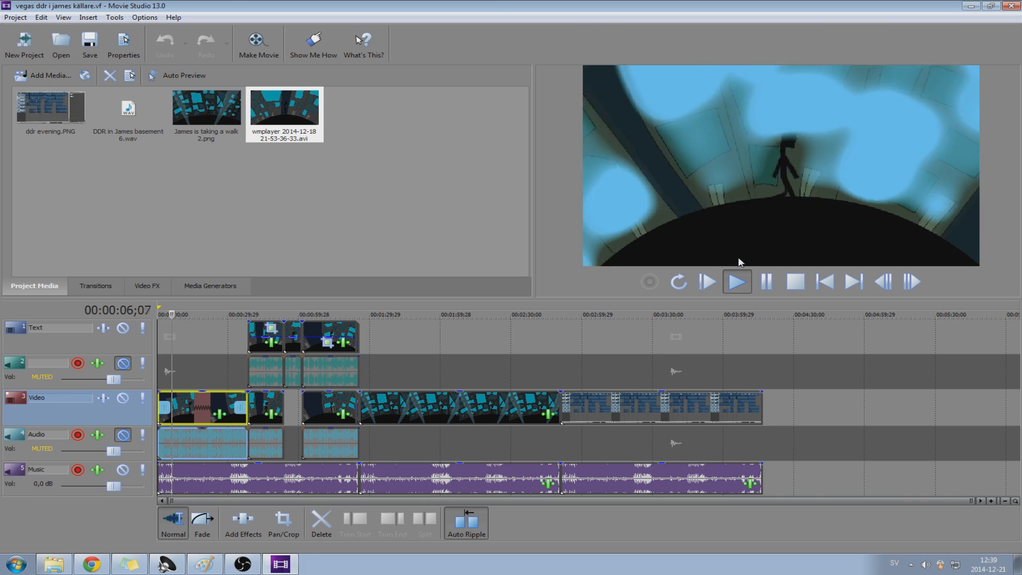
pyautogui.click(766, 282)
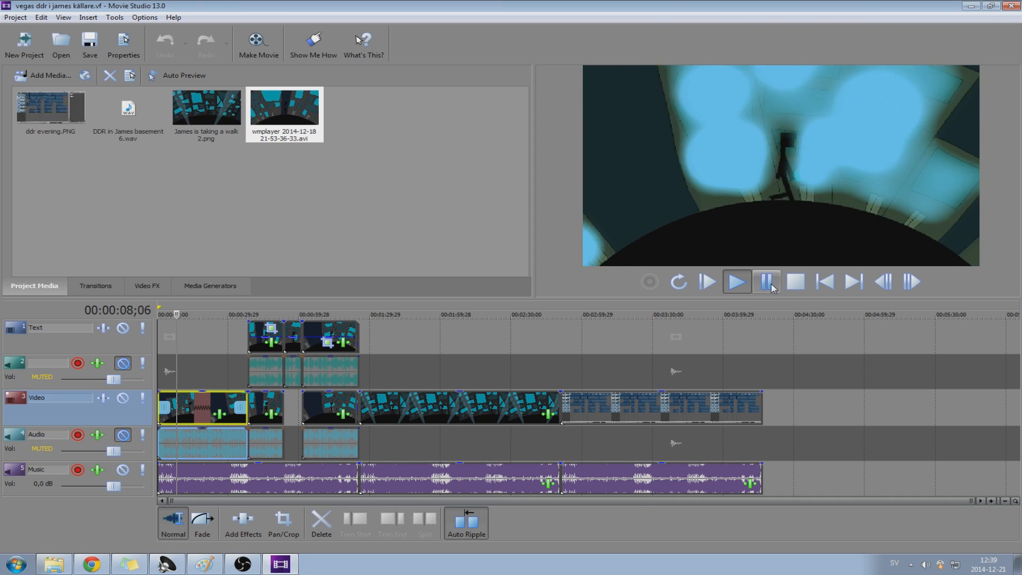
pyautogui.click(764, 282)
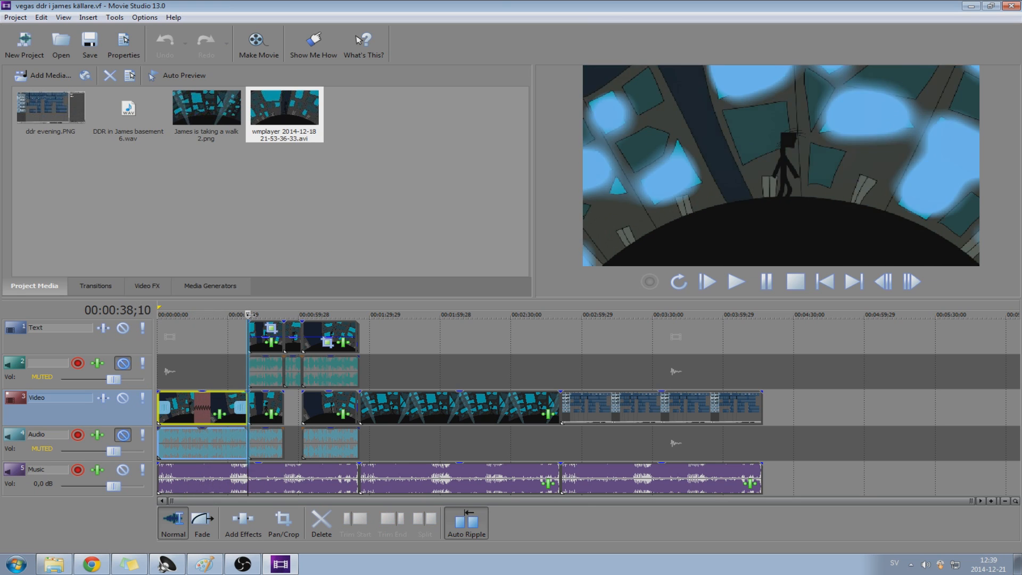
# Step: Append the wmplayer video clip to the timeline end and play it
pyautogui.click(206, 107)
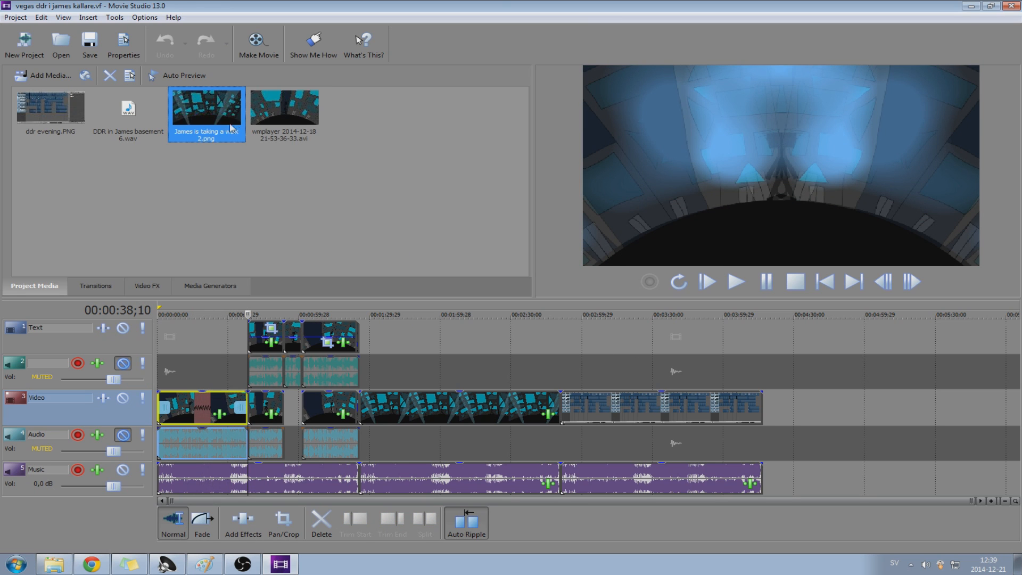
pyautogui.click(278, 115)
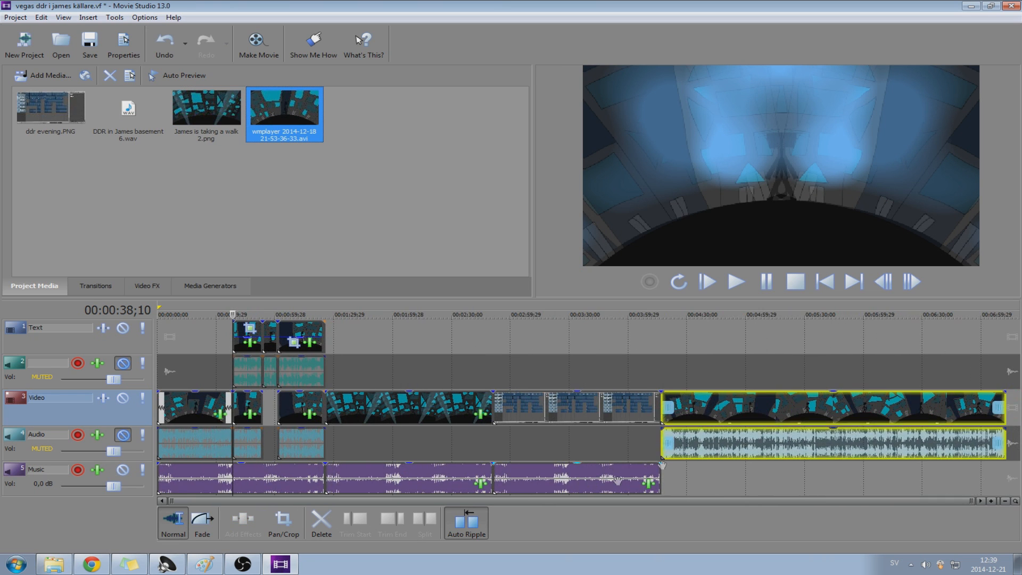
pyautogui.click(738, 282)
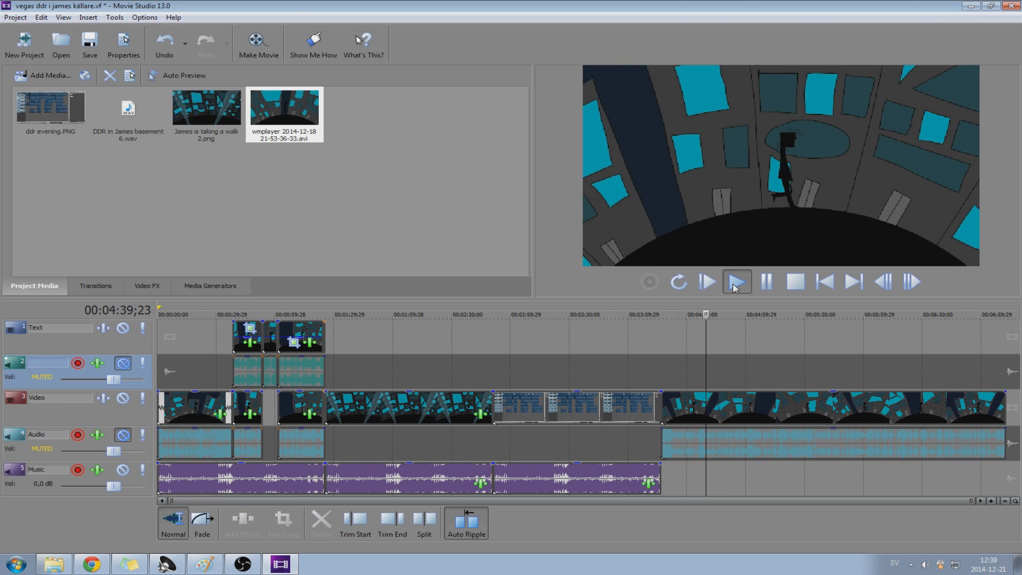
pyautogui.click(767, 282)
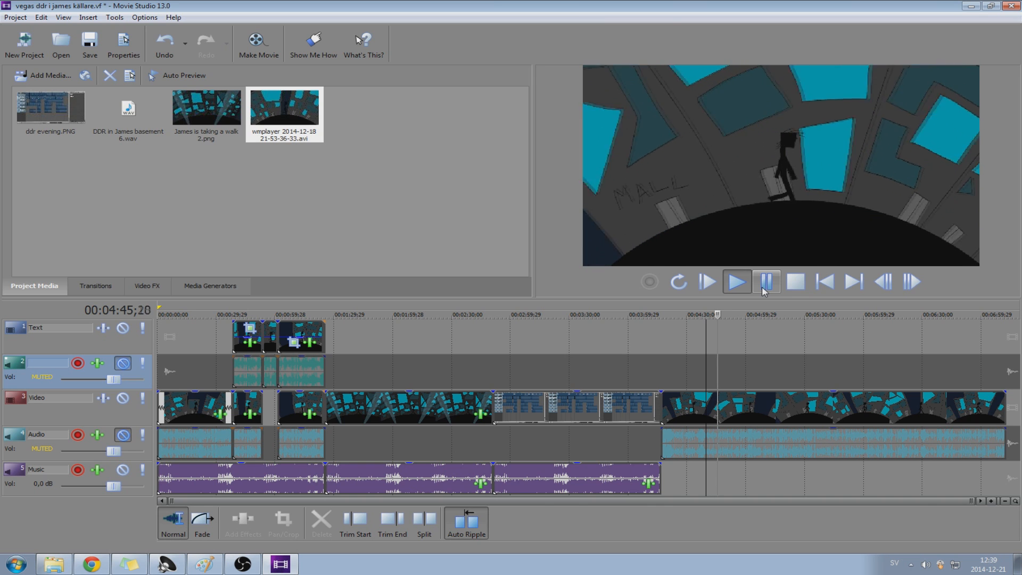
# Step: Add the Sony Glow effect to the new clip through Video Event FX
pyautogui.rightClick(834, 408)
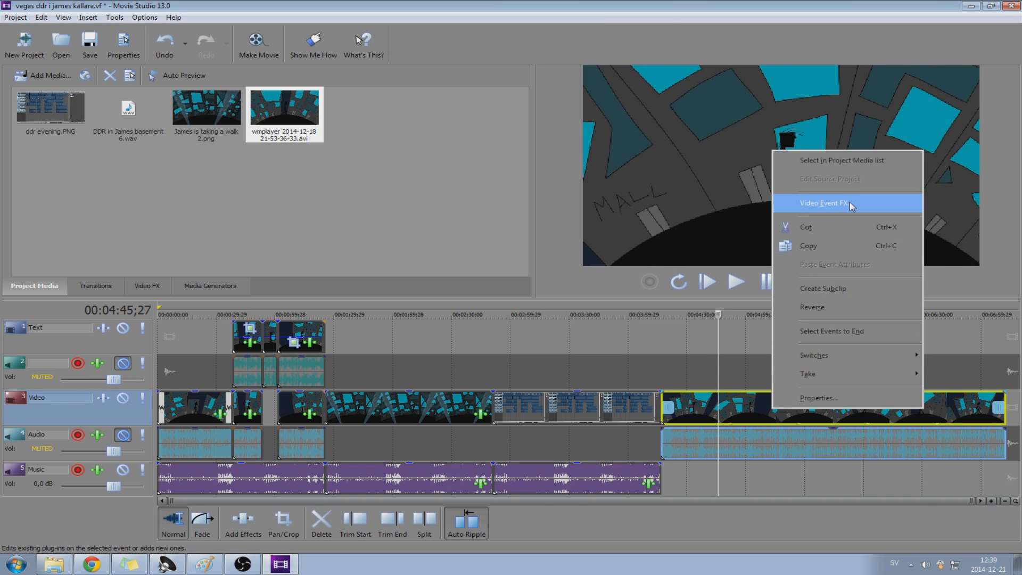
pyautogui.click(845, 203)
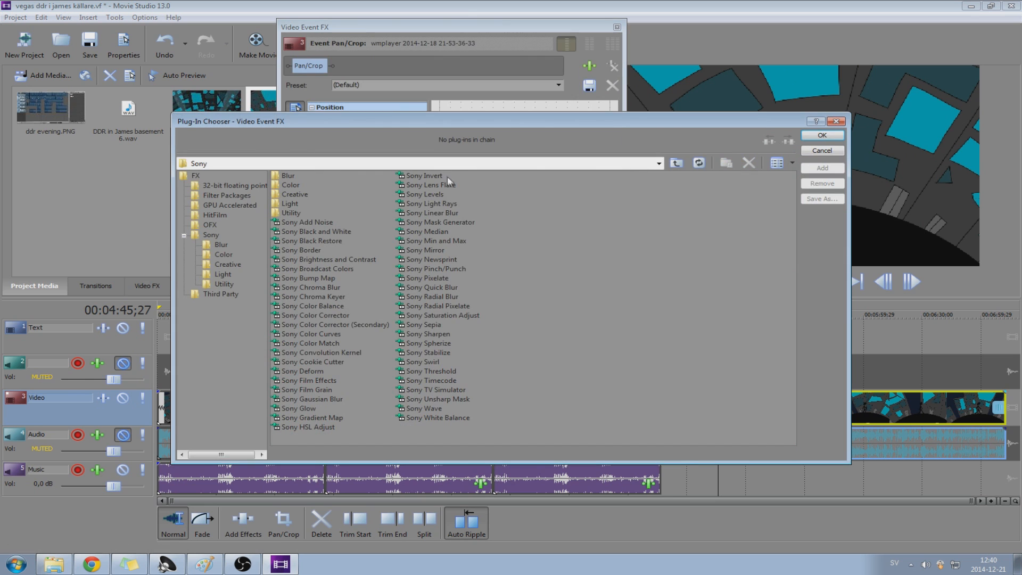
pyautogui.click(298, 408)
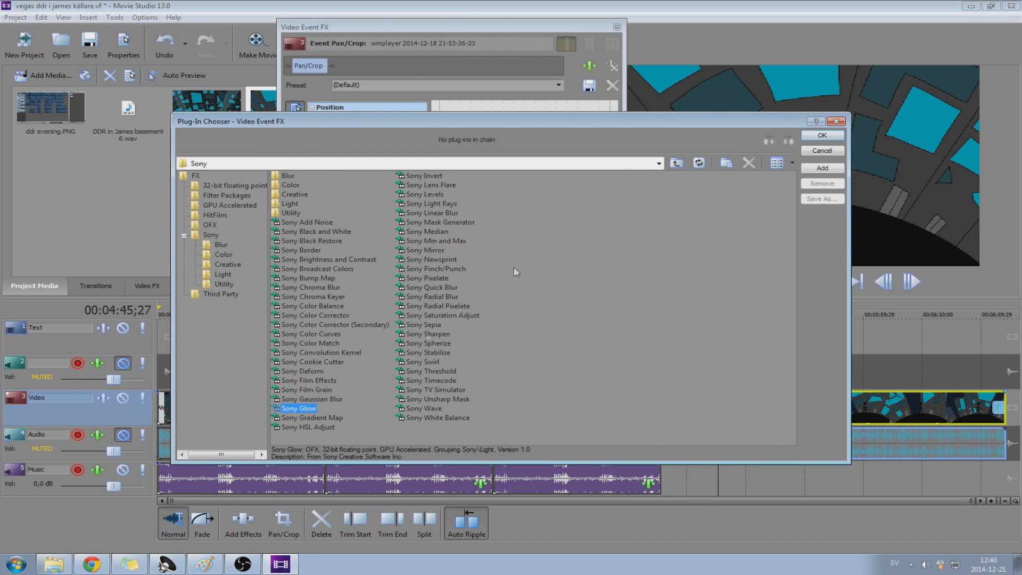
pyautogui.click(822, 135)
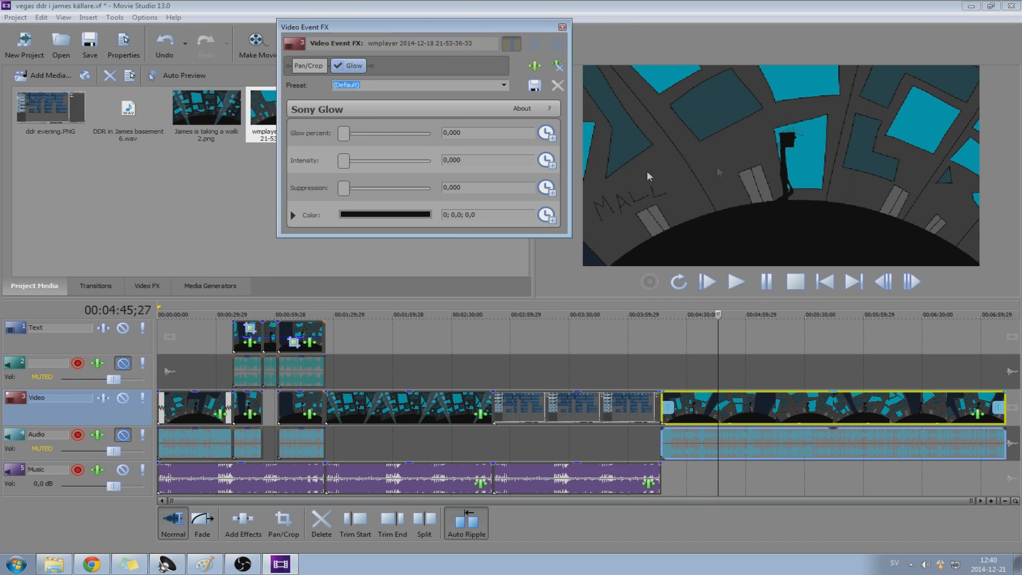
# Step: Set Sony Glow to glow percent 0.699, intensity 1.538 and suppression 0.119
pyautogui.moveTo(343, 133); pyautogui.dragTo(381, 134)
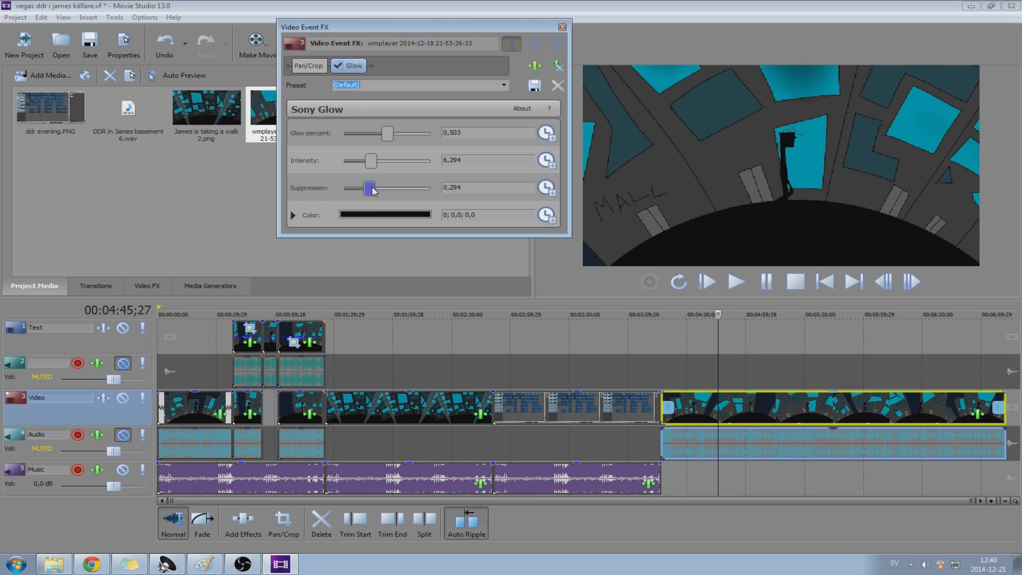
pyautogui.moveTo(369, 188); pyautogui.dragTo(352, 188)
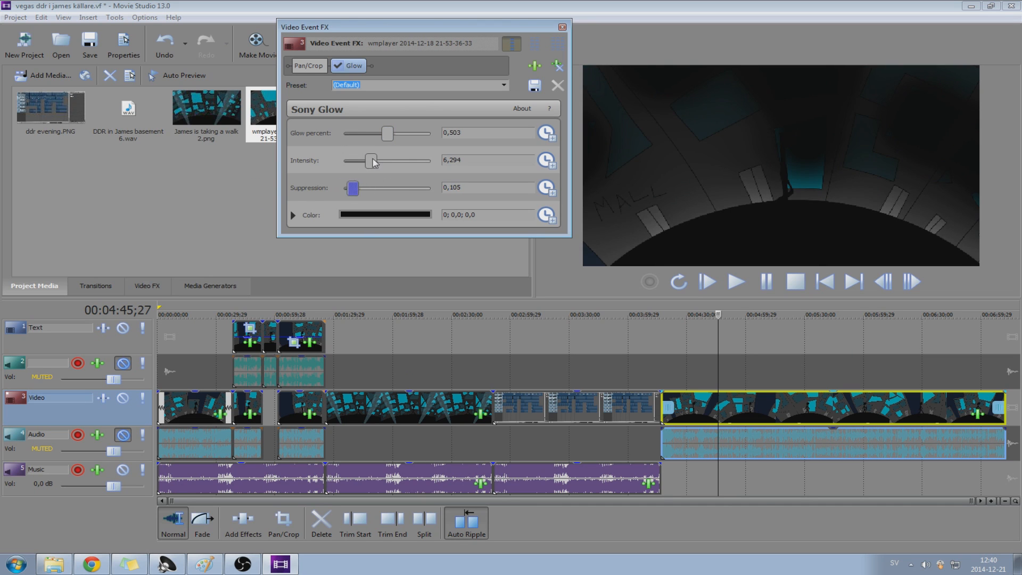
pyautogui.moveTo(371, 160); pyautogui.dragTo(344, 161)
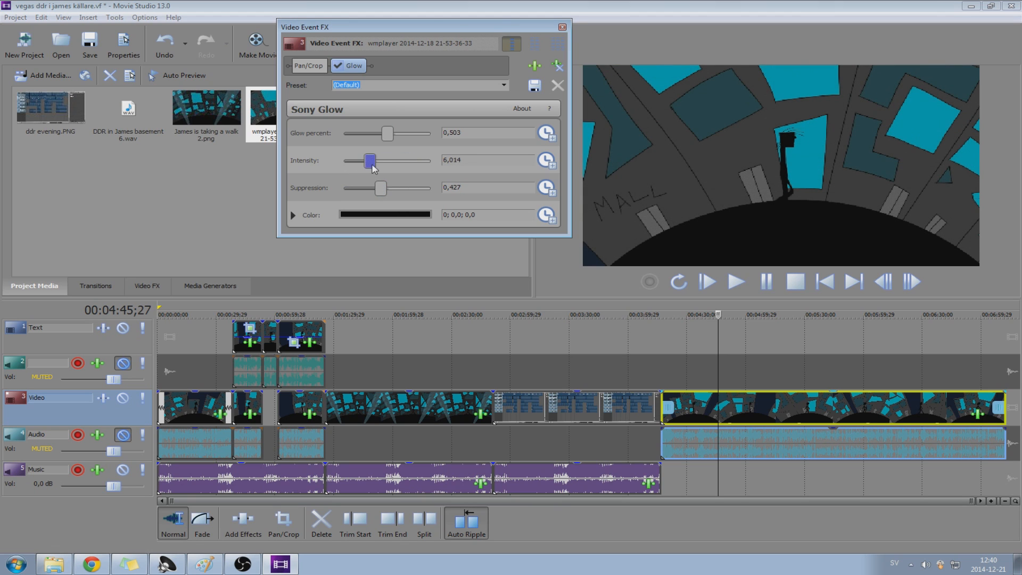
pyautogui.moveTo(389, 133); pyautogui.dragTo(404, 133)
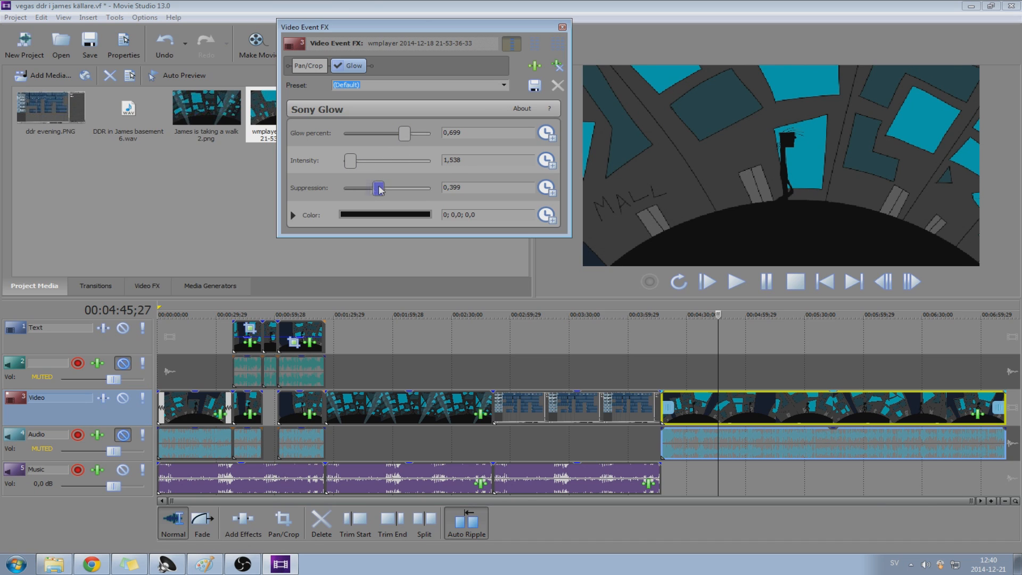
pyautogui.moveTo(378, 188); pyautogui.dragTo(352, 188)
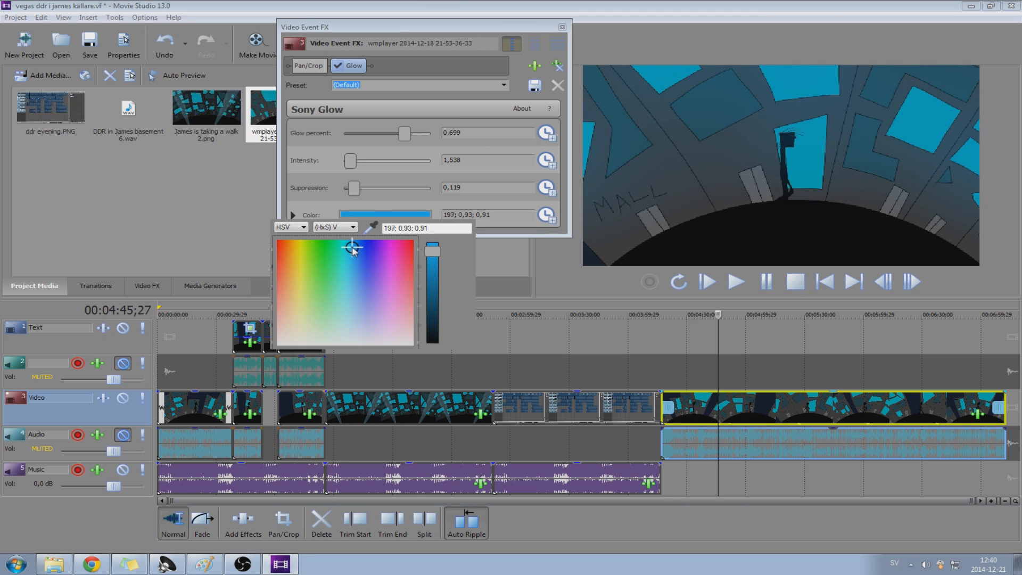
# Step: Keep the blue glow colour and retune glow percent to 0.224, intensity 5.594
pyautogui.click(356, 250)
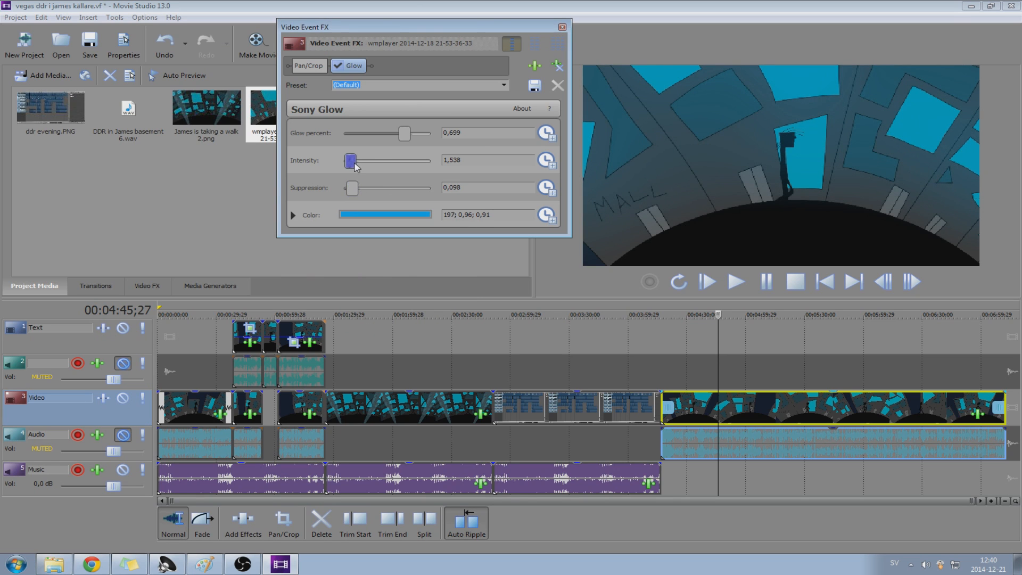
pyautogui.moveTo(351, 161); pyautogui.dragTo(363, 161)
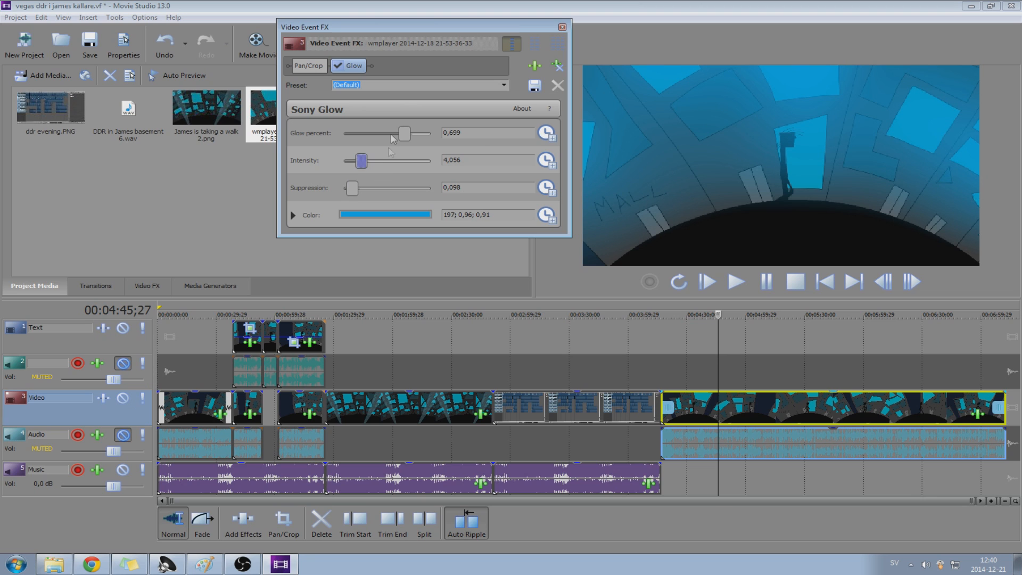
pyautogui.moveTo(405, 134); pyautogui.dragTo(420, 133)
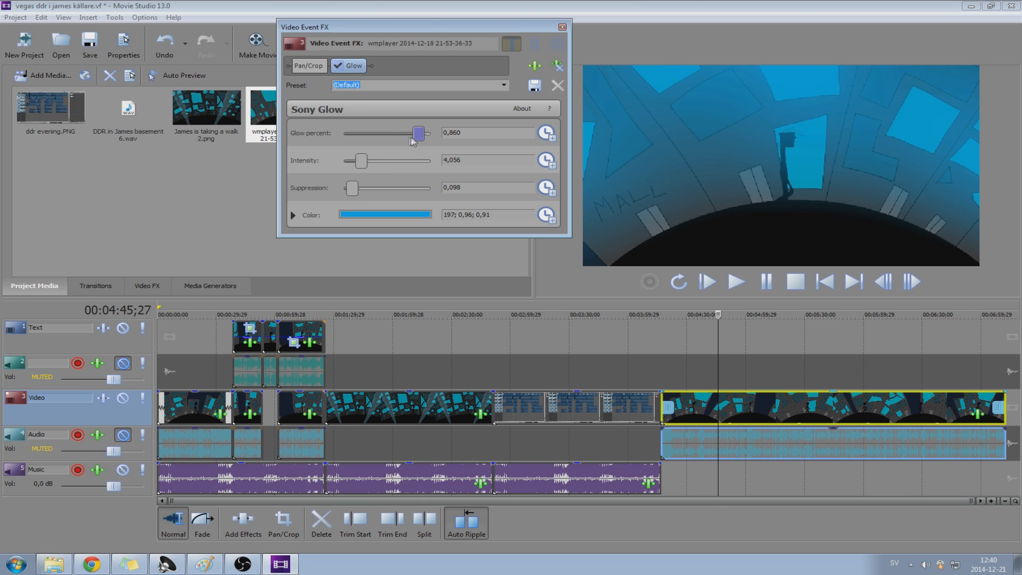
pyautogui.moveTo(418, 133); pyautogui.dragTo(364, 134)
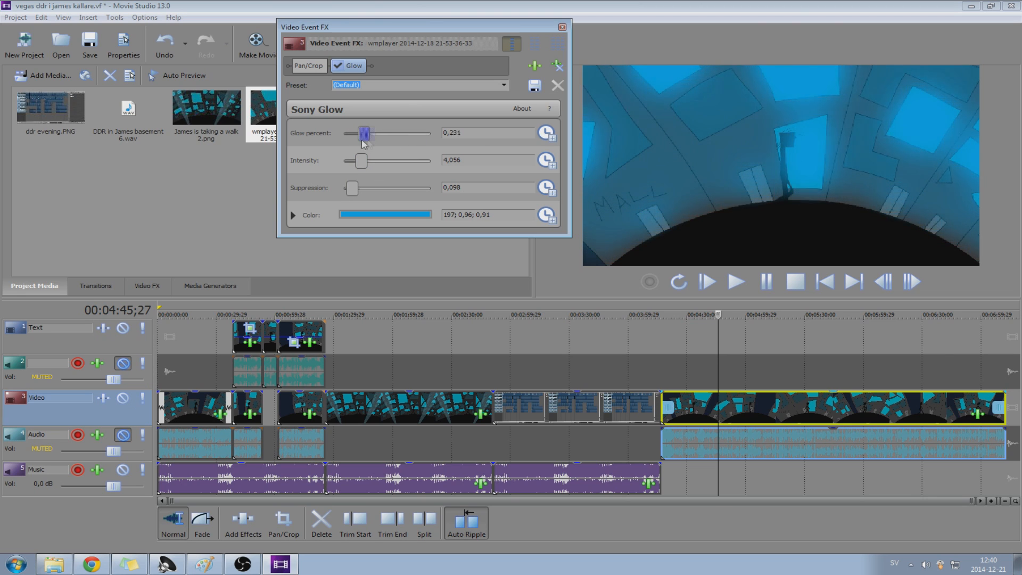
pyautogui.moveTo(363, 133); pyautogui.dragTo(427, 133)
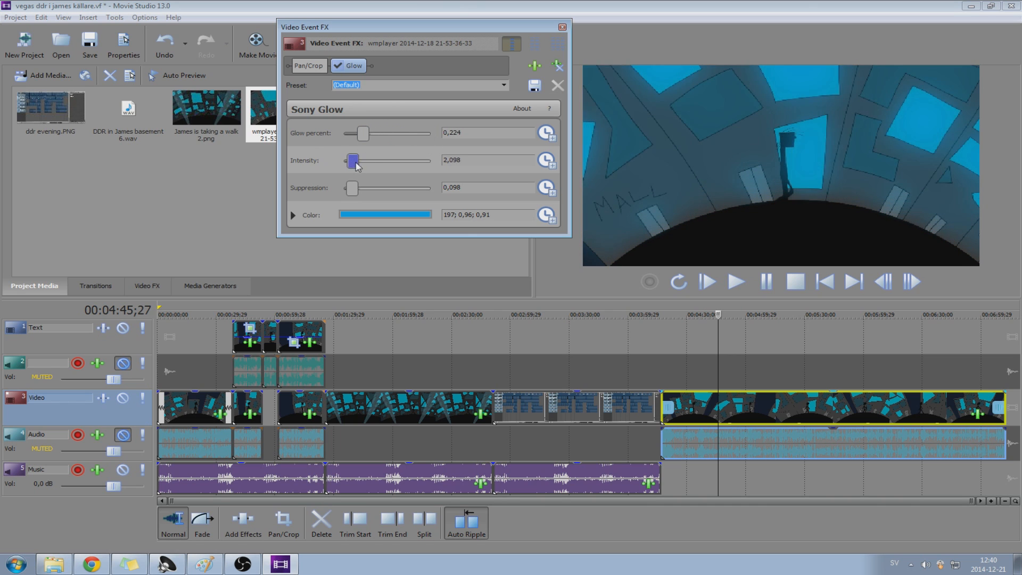
pyautogui.moveTo(354, 160); pyautogui.dragTo(367, 160)
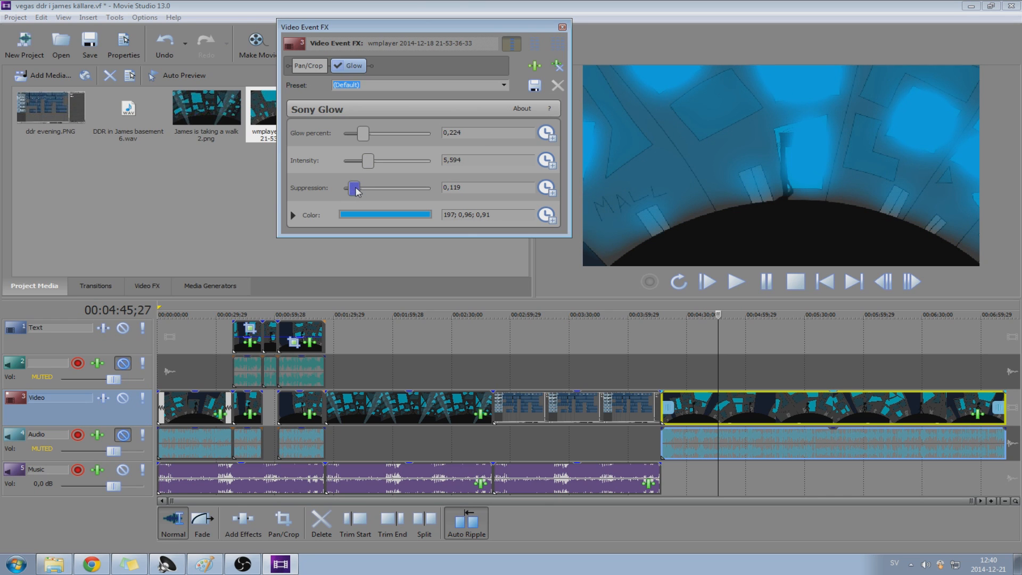
# Step: Play and pause the preview of the blue-glow clip
pyautogui.click(737, 282)
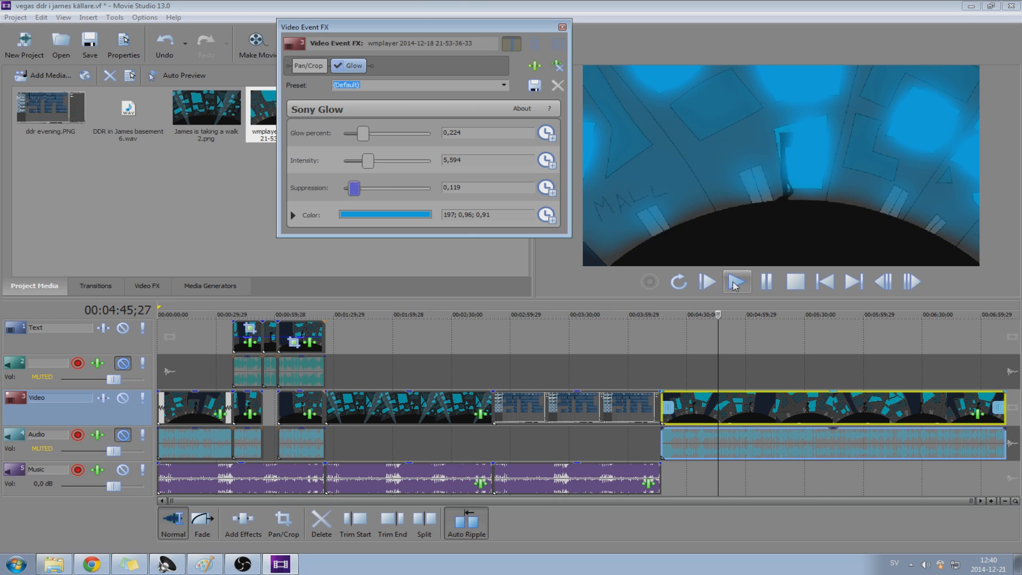
pyautogui.click(737, 282)
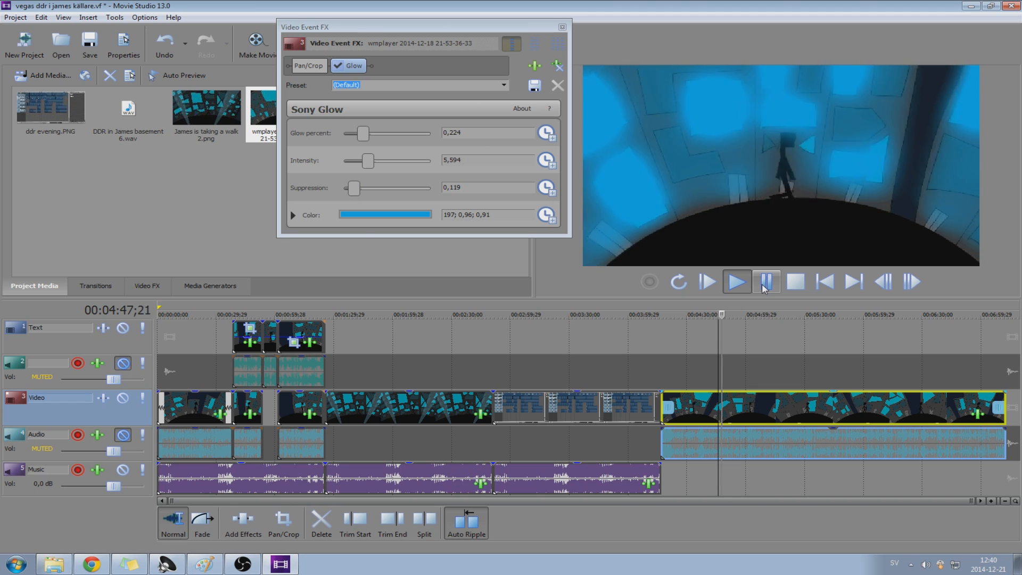
pyautogui.click(766, 282)
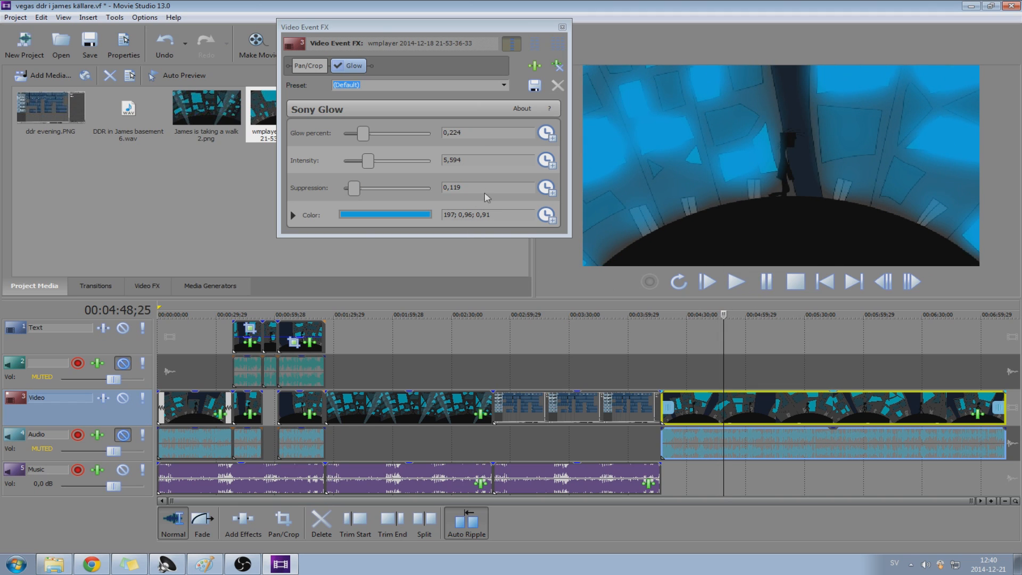
pyautogui.moveTo(555, 156)
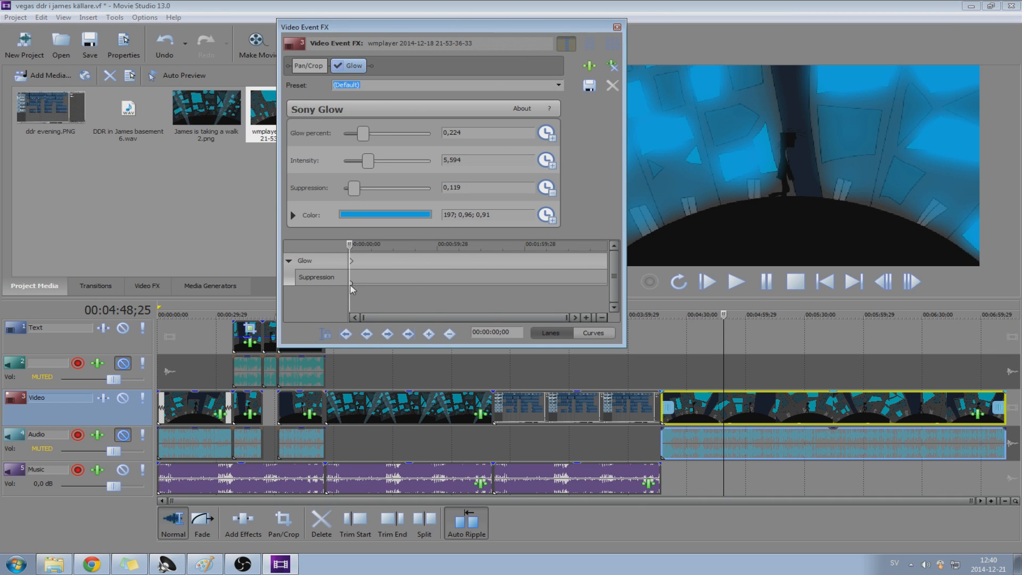
# Step: Add a Suppression keyframe around 00:00:13;00 and adjust its value with the slider
pyautogui.click(316, 277)
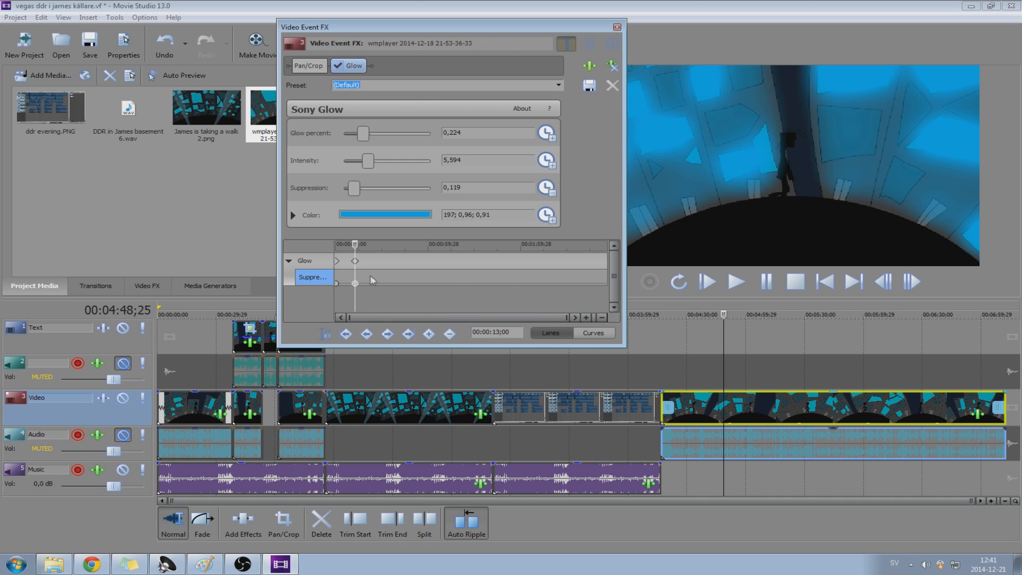
pyautogui.moveTo(350, 188); pyautogui.dragTo(358, 188)
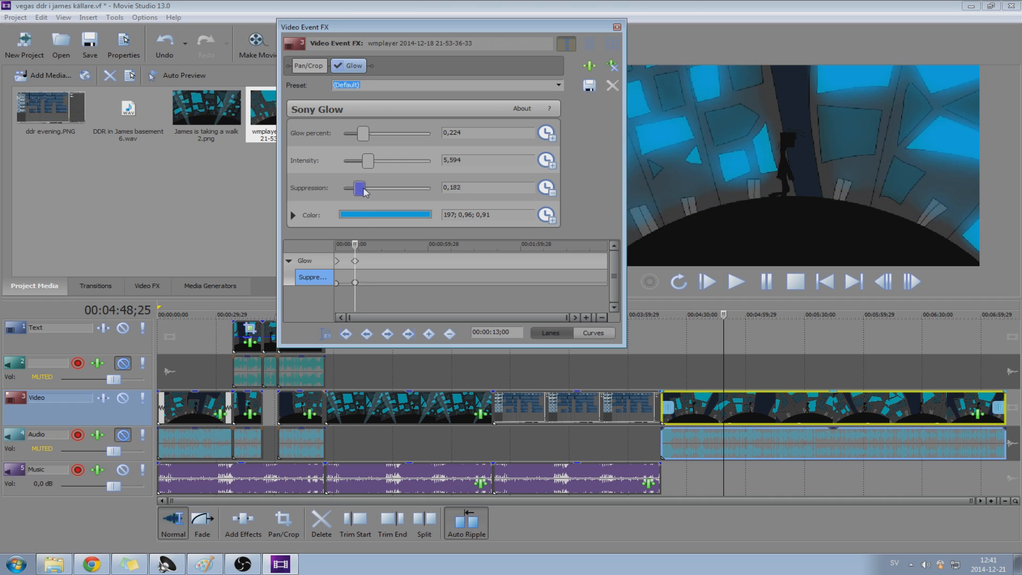
pyautogui.moveTo(360, 188); pyautogui.dragTo(349, 188)
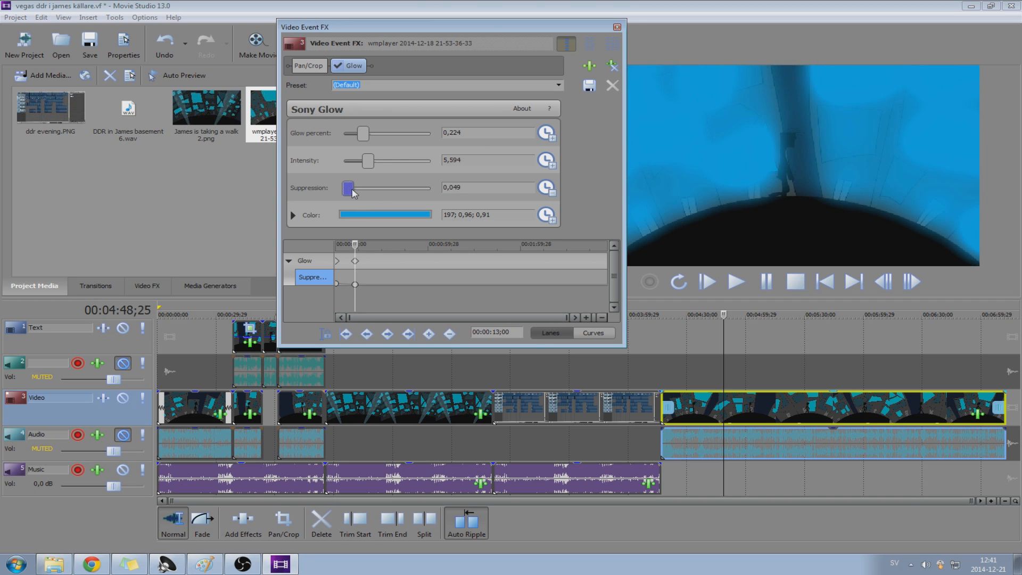
pyautogui.moveTo(348, 189); pyautogui.dragTo(344, 188)
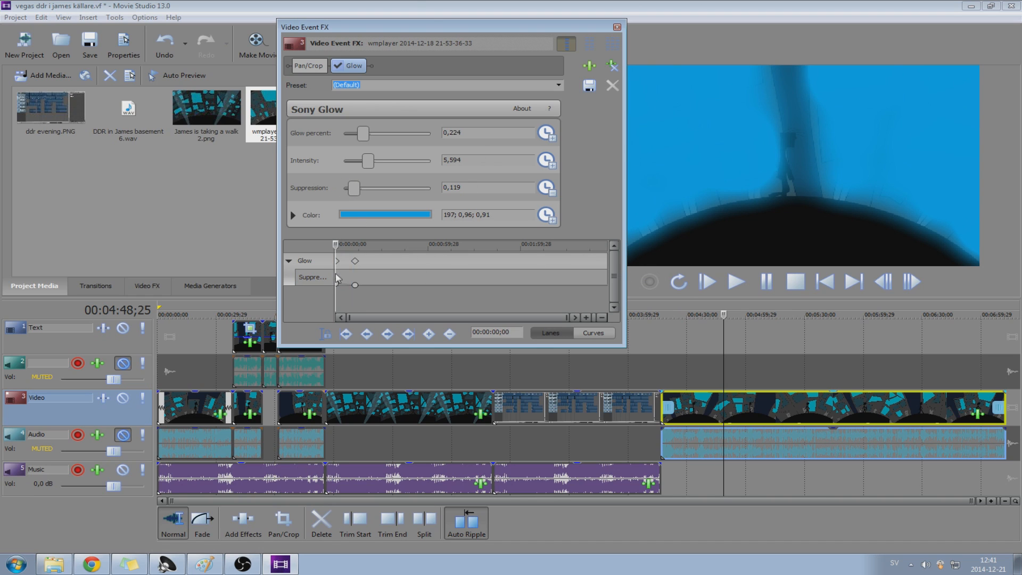
pyautogui.click(737, 283)
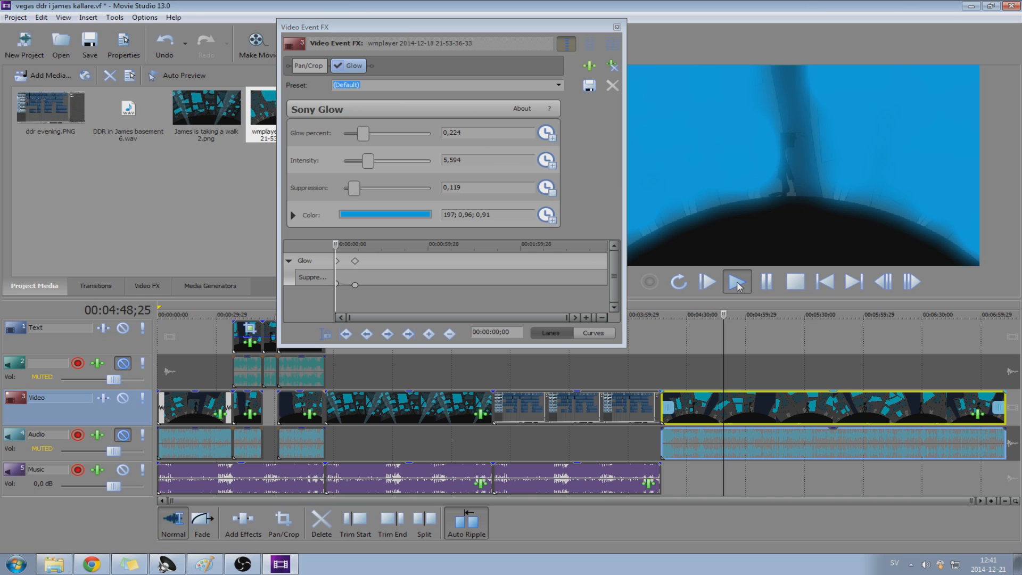
pyautogui.click(737, 282)
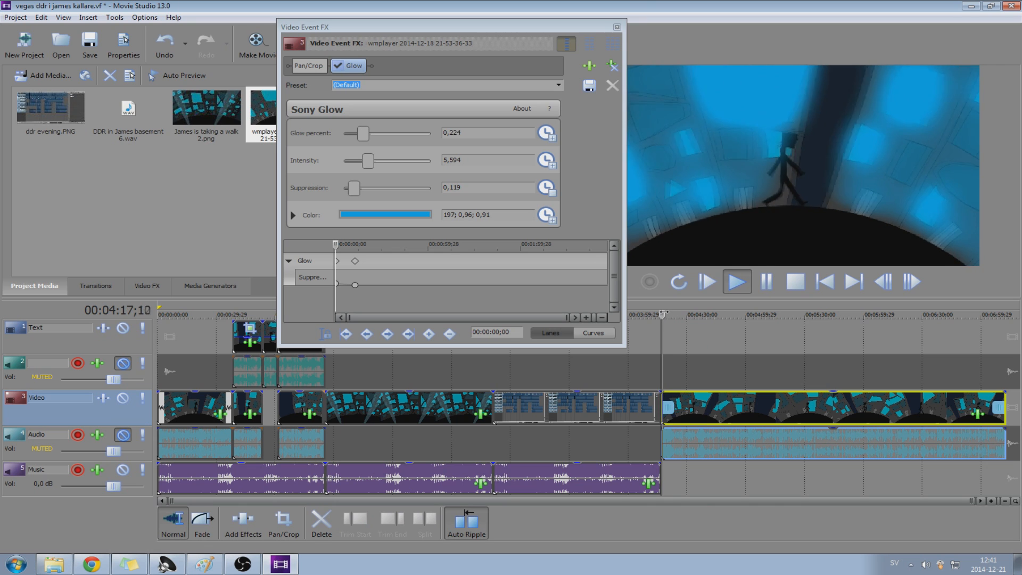
pyautogui.click(737, 282)
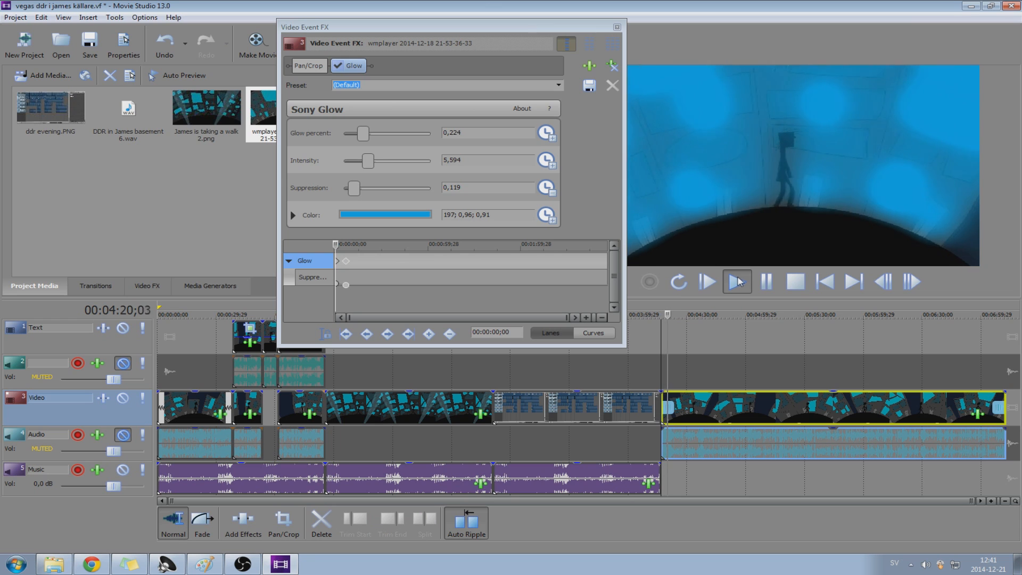
# Step: Push Suppression to 1.000 at the 00:00:13;12 keyframe
pyautogui.click(736, 282)
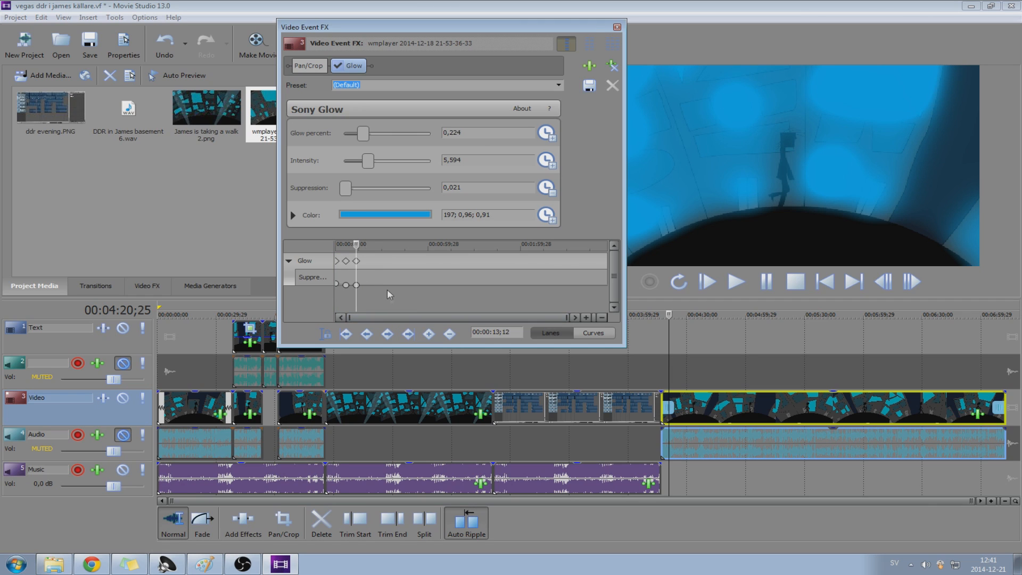
pyautogui.moveTo(346, 188); pyautogui.dragTo(371, 188)
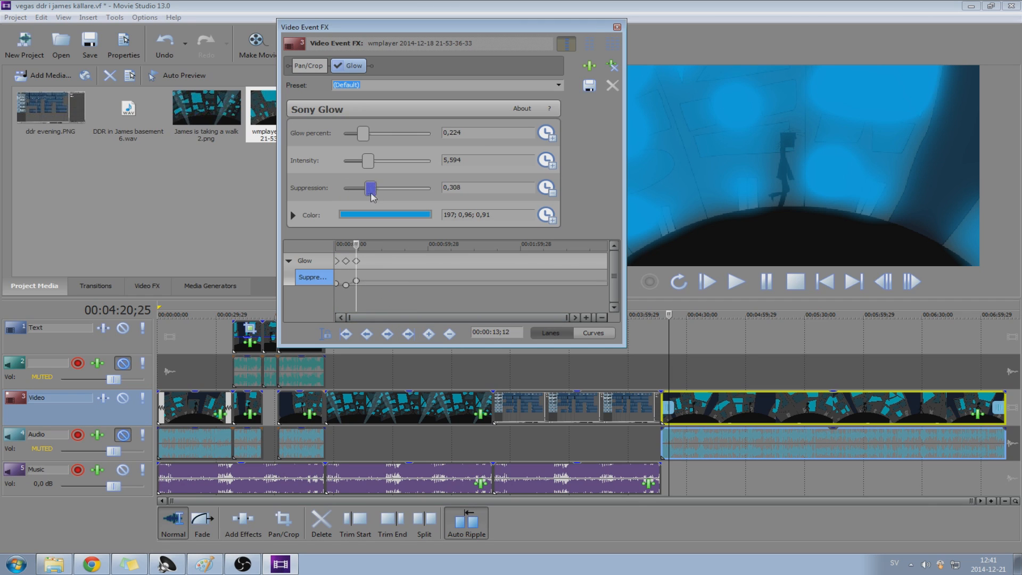
pyautogui.moveTo(370, 188); pyautogui.dragTo(430, 188)
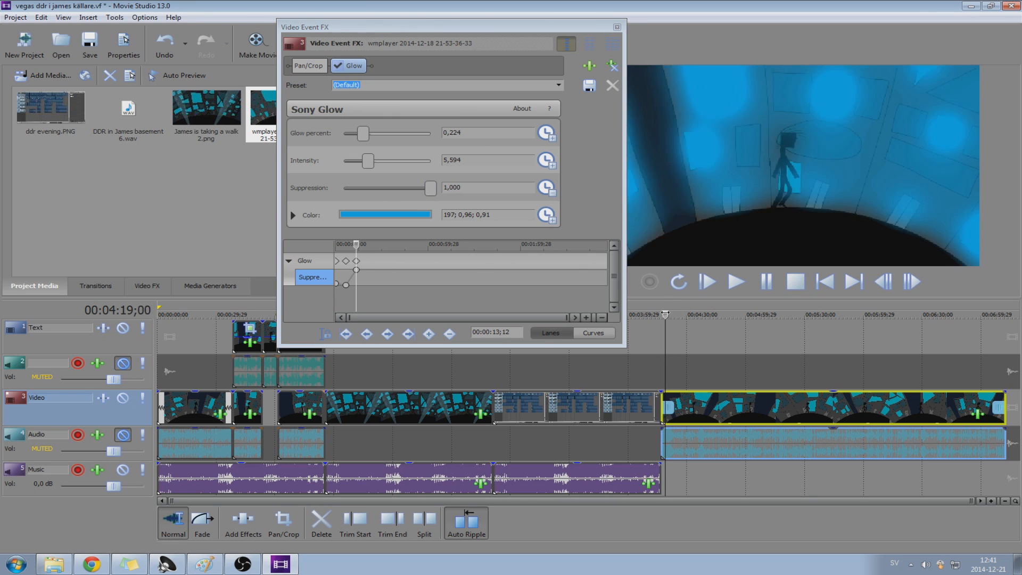
pyautogui.click(738, 282)
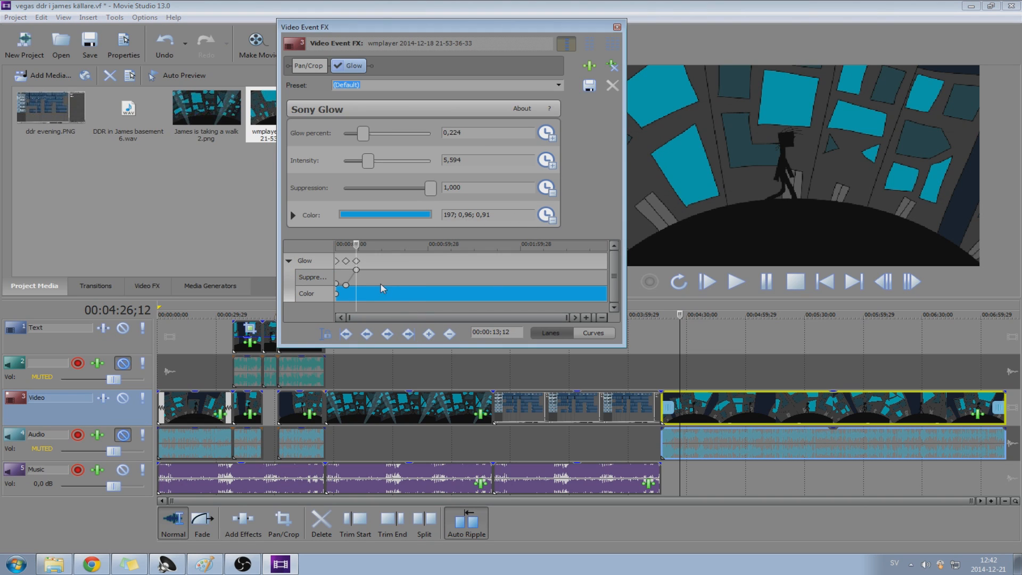
# Step: Add a green Color keyframe at 00:00:13;12 and preview the blue-to-green change
pyautogui.click(312, 293)
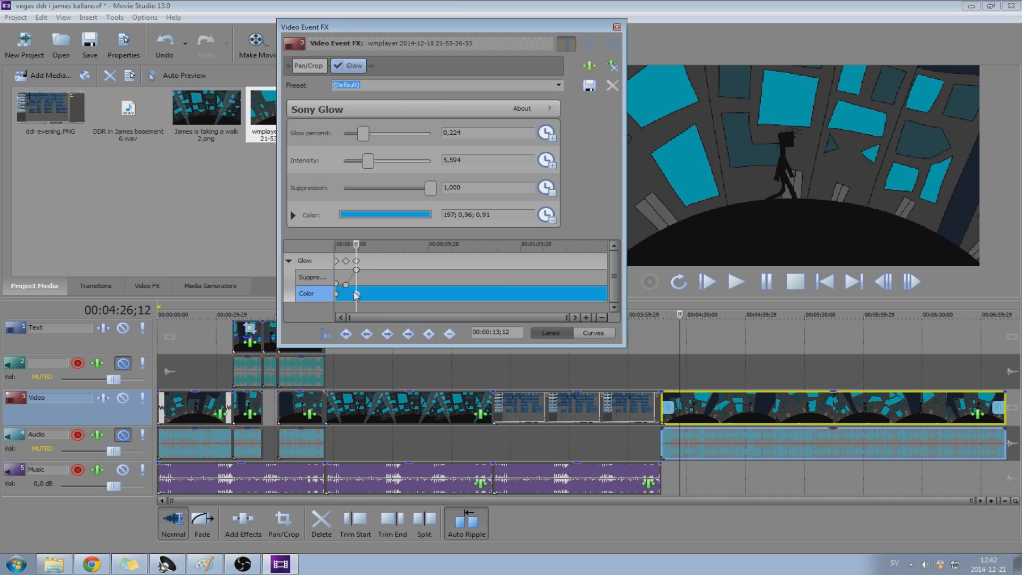
pyautogui.click(386, 214)
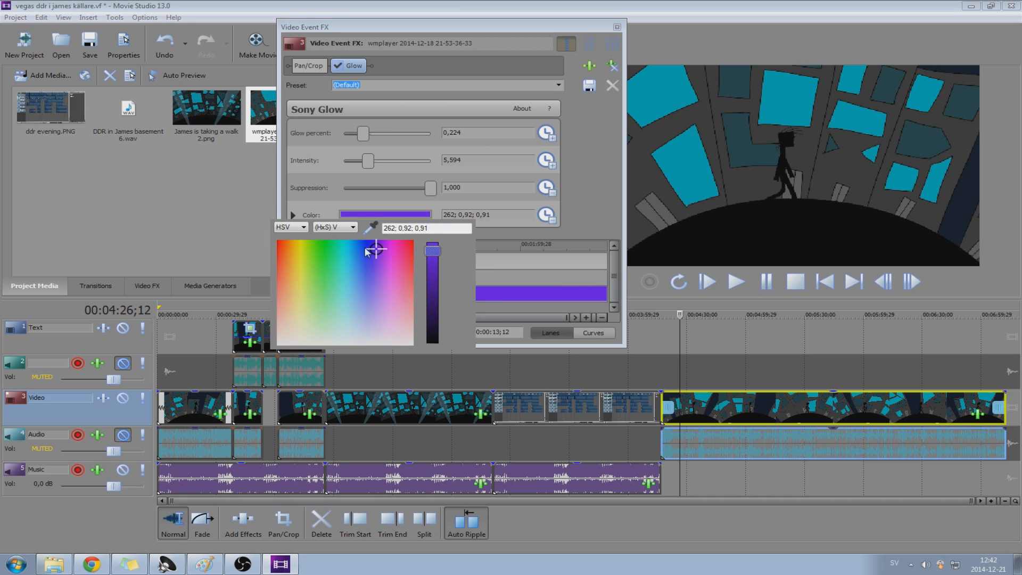
pyautogui.click(325, 251)
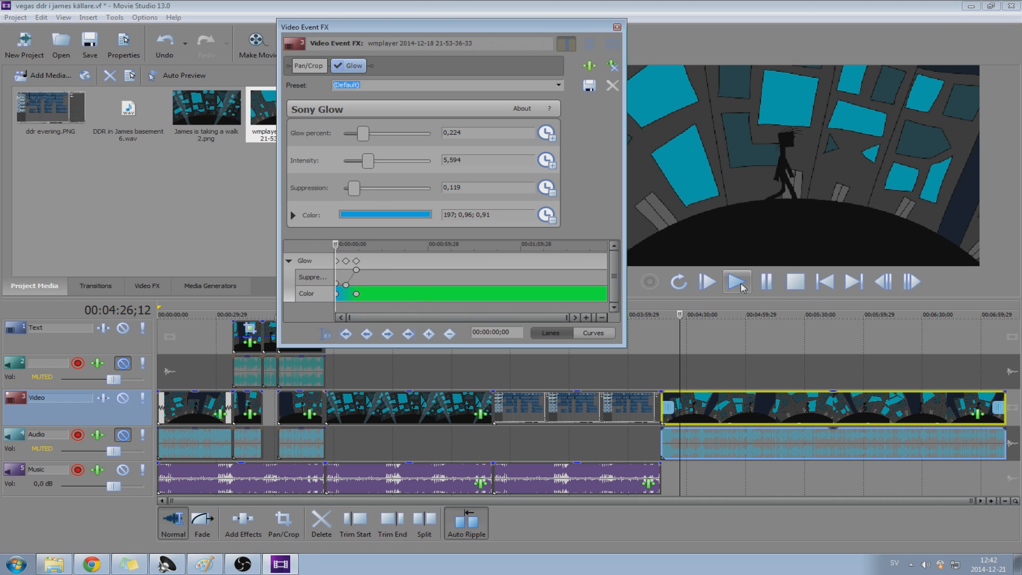
pyautogui.click(737, 282)
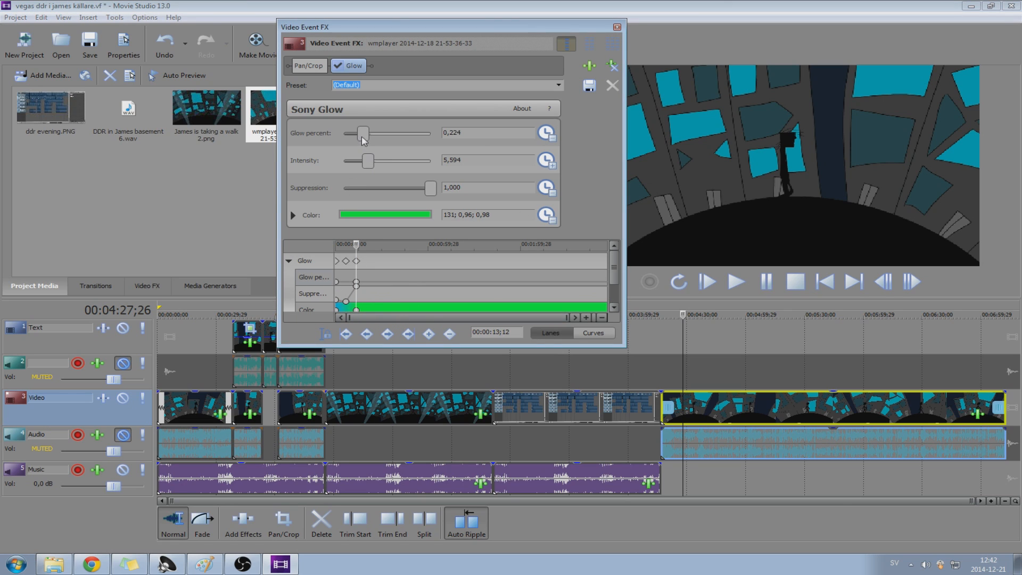
# Step: Drag Glow percent back and forth at 00:00:13;12, finishing at 0.000
pyautogui.moveTo(363, 133); pyautogui.dragTo(372, 133)
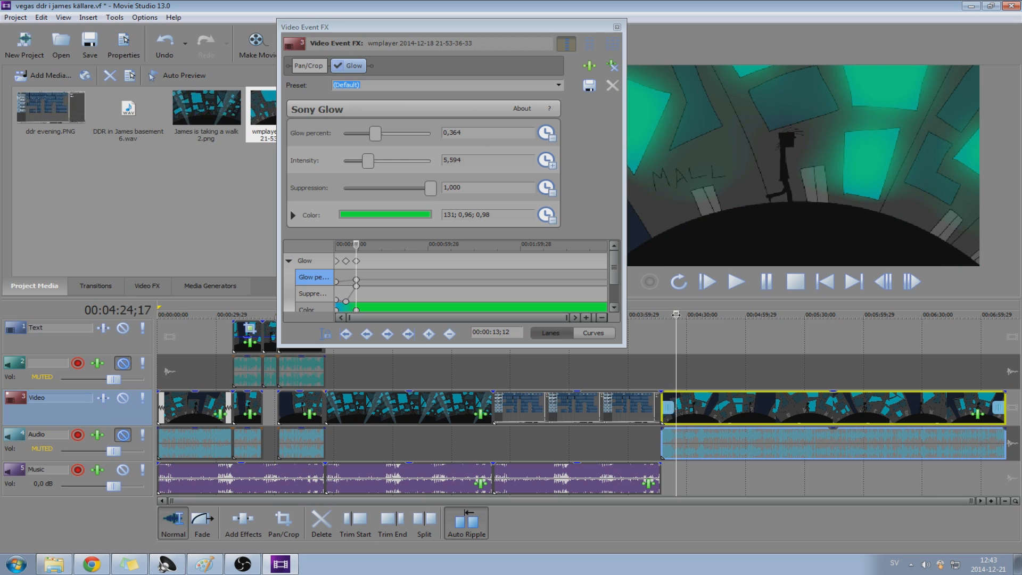
pyautogui.moveTo(380, 134)
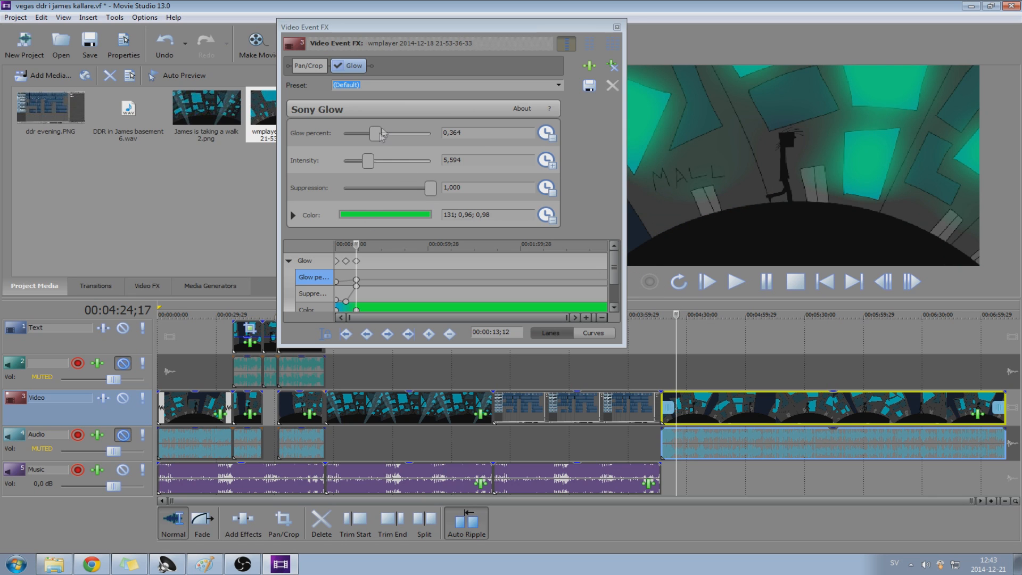
pyautogui.moveTo(377, 133); pyautogui.dragTo(357, 134)
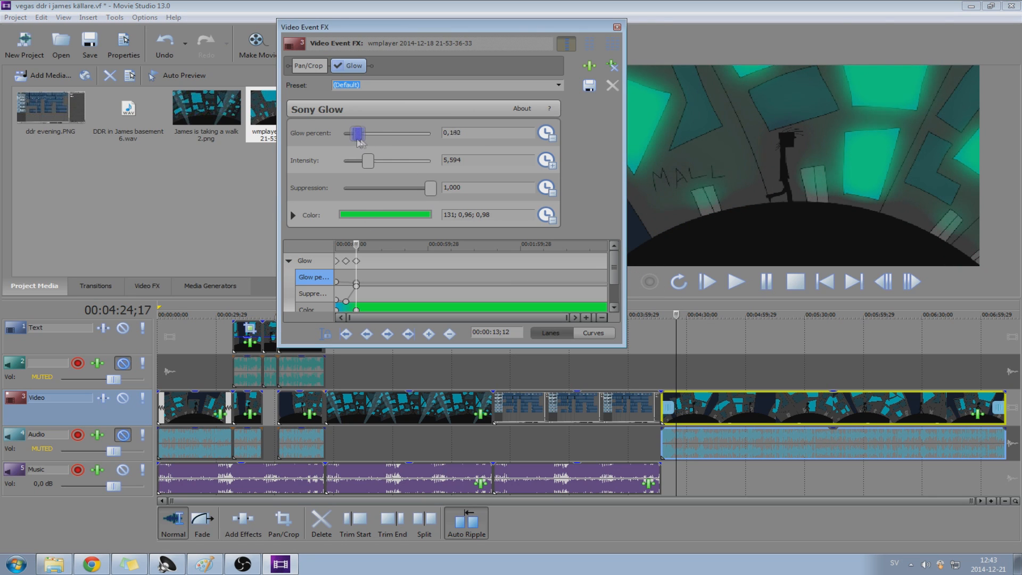
pyautogui.moveTo(356, 133); pyautogui.dragTo(424, 133)
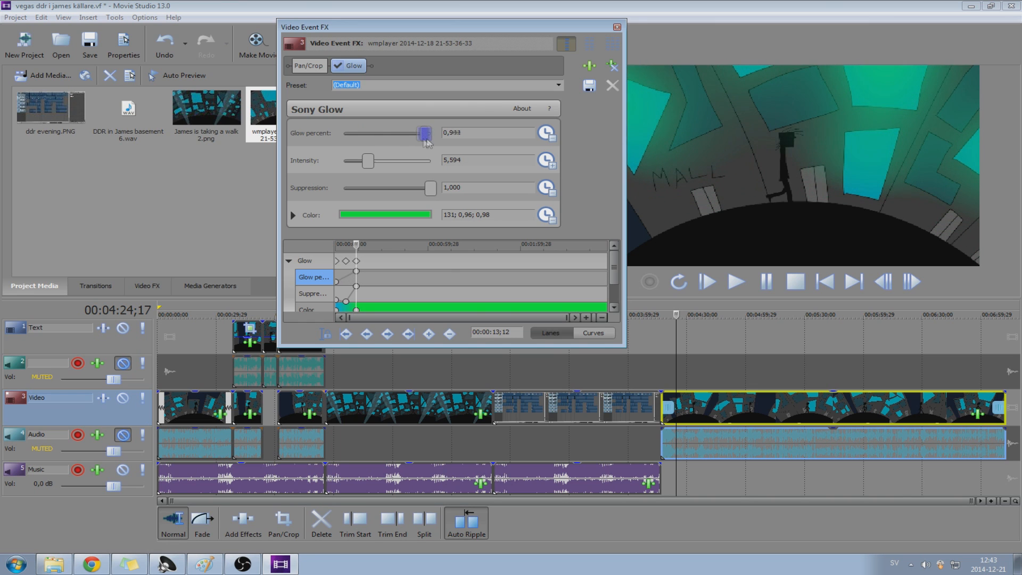
pyautogui.moveTo(424, 134); pyautogui.dragTo(343, 133)
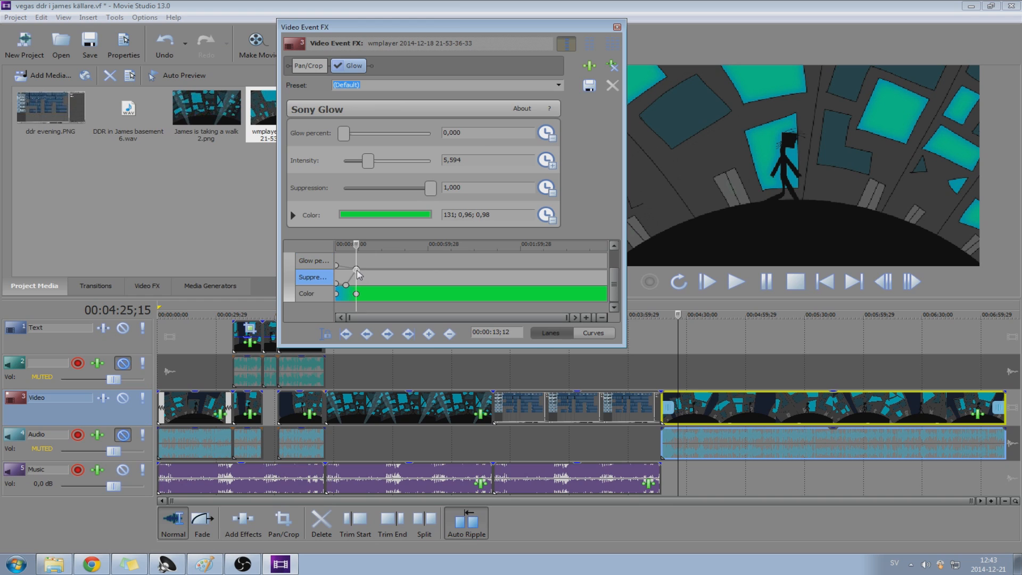
# Step: Add Glow percent keyframes near 27, 55 and 80 seconds, the last at 0.594
pyautogui.click(429, 334)
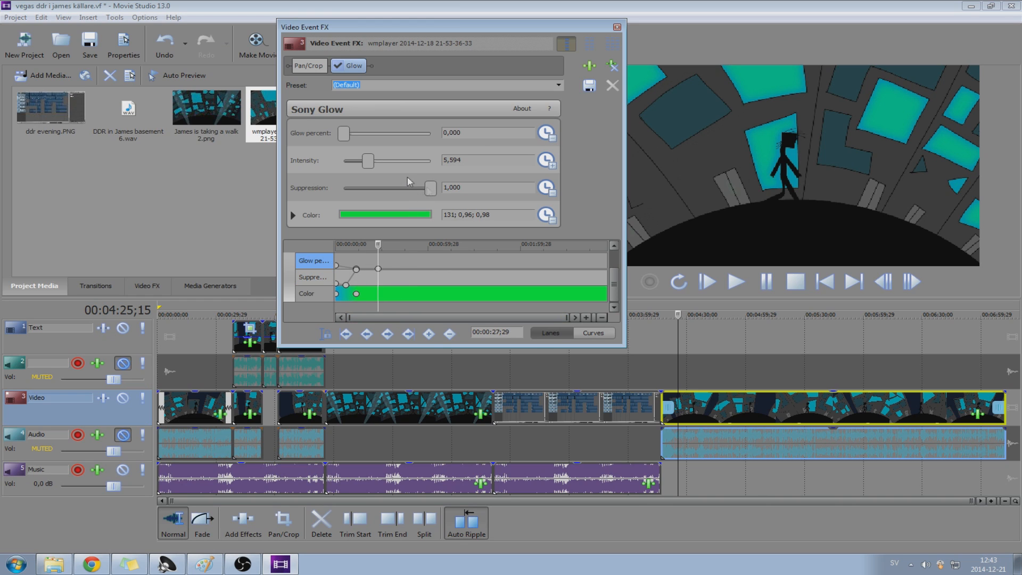
pyautogui.moveTo(344, 133); pyautogui.dragTo(364, 133)
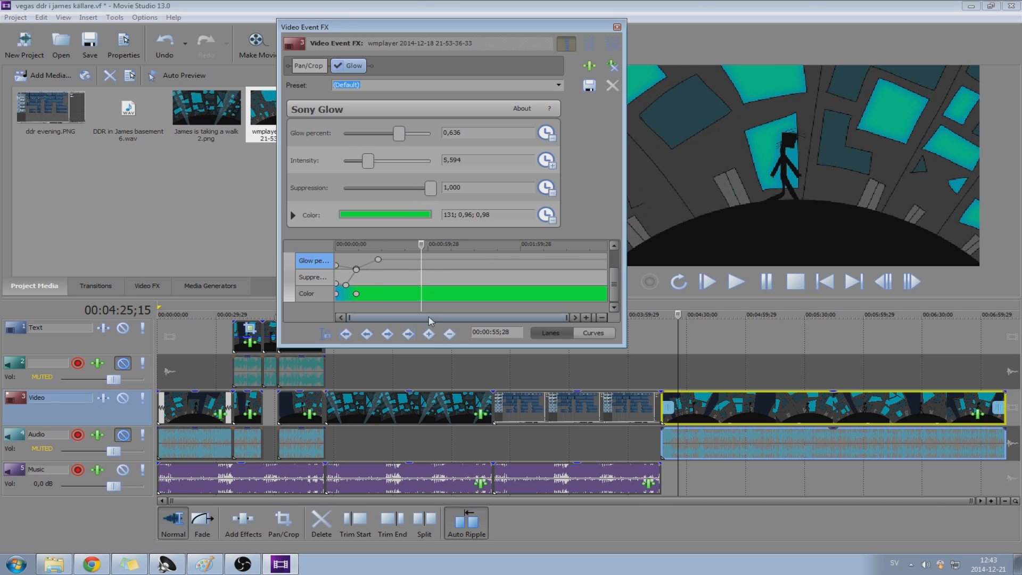
pyautogui.moveTo(398, 133); pyautogui.dragTo(354, 134)
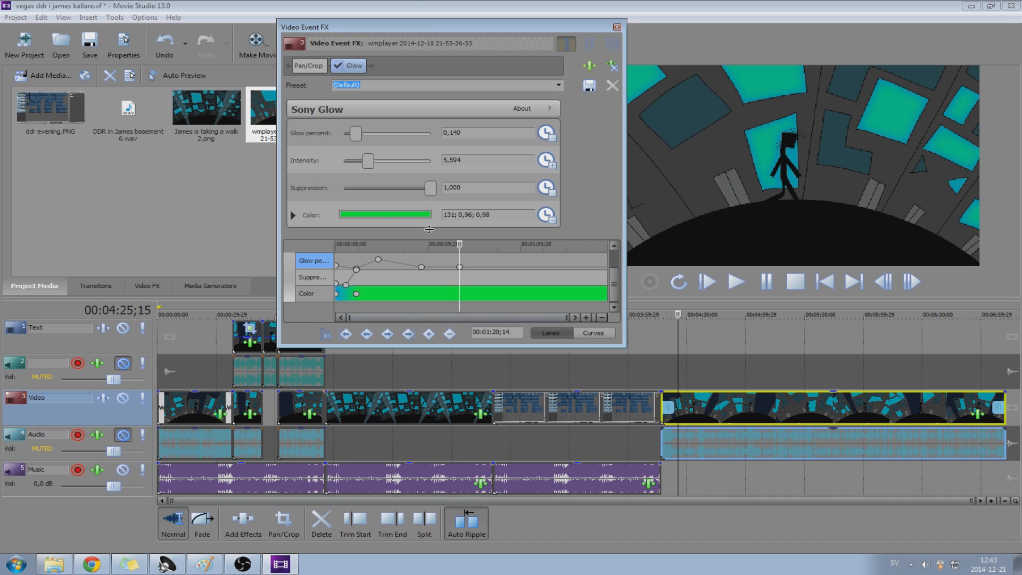
pyautogui.moveTo(355, 133); pyautogui.dragTo(393, 133)
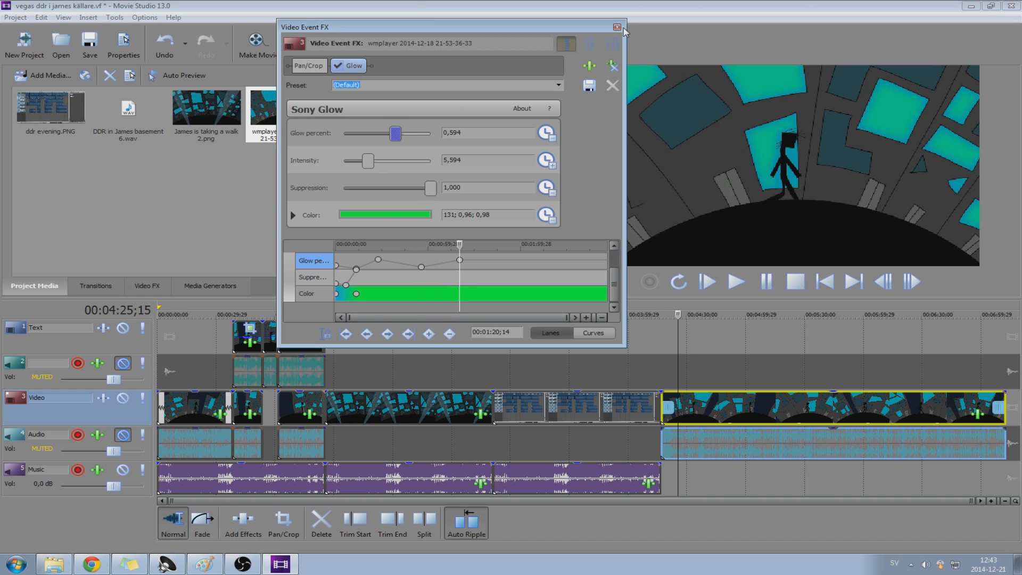